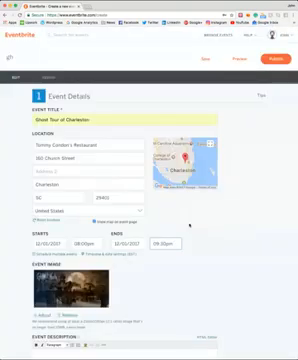
scroll(down, 3)
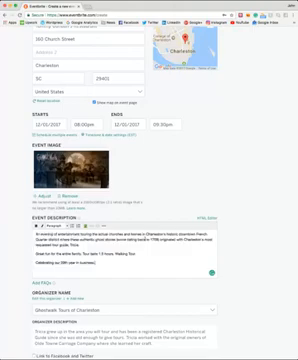
scroll(down, 3)
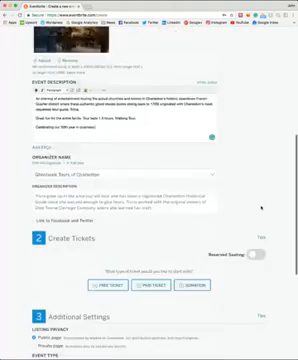
scroll(down, 3)
text(20)
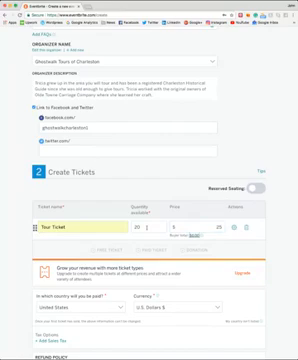
scroll(down, 3)
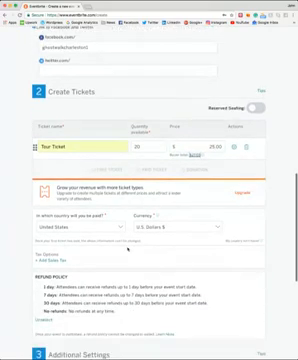
scroll(down, 3)
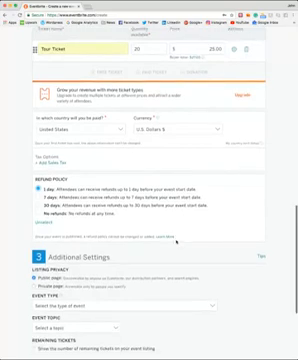
scroll(down, 3)
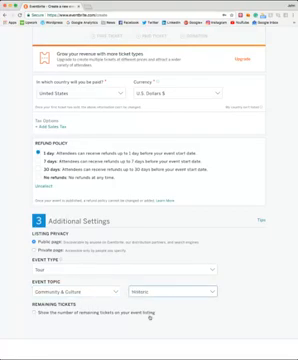
scroll(down, 3)
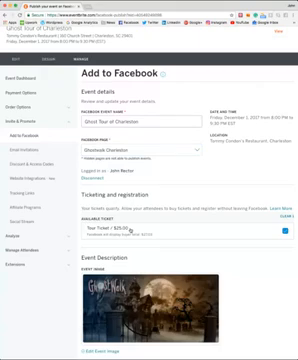
scroll(down, 3)
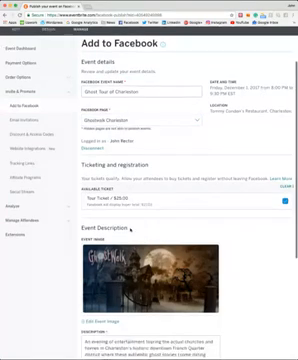
scroll(down, 3)
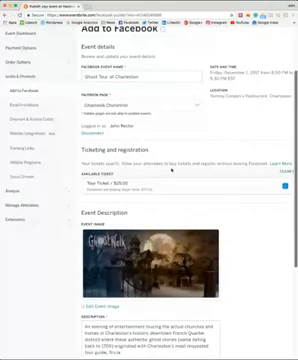
scroll(down, 3)
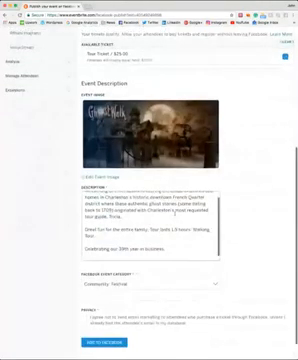
scroll(down, 3)
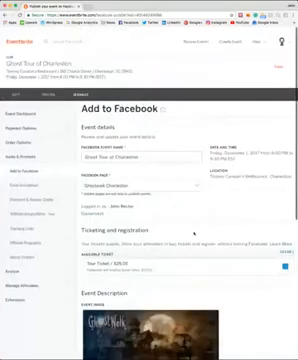
scroll(down, 3)
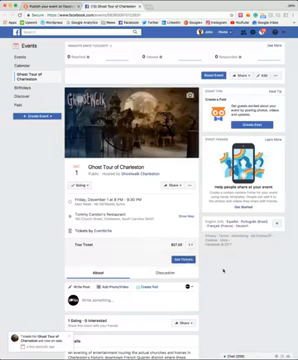
scroll(down, 3)
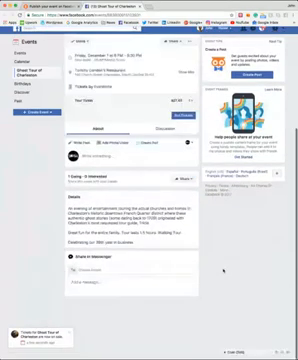